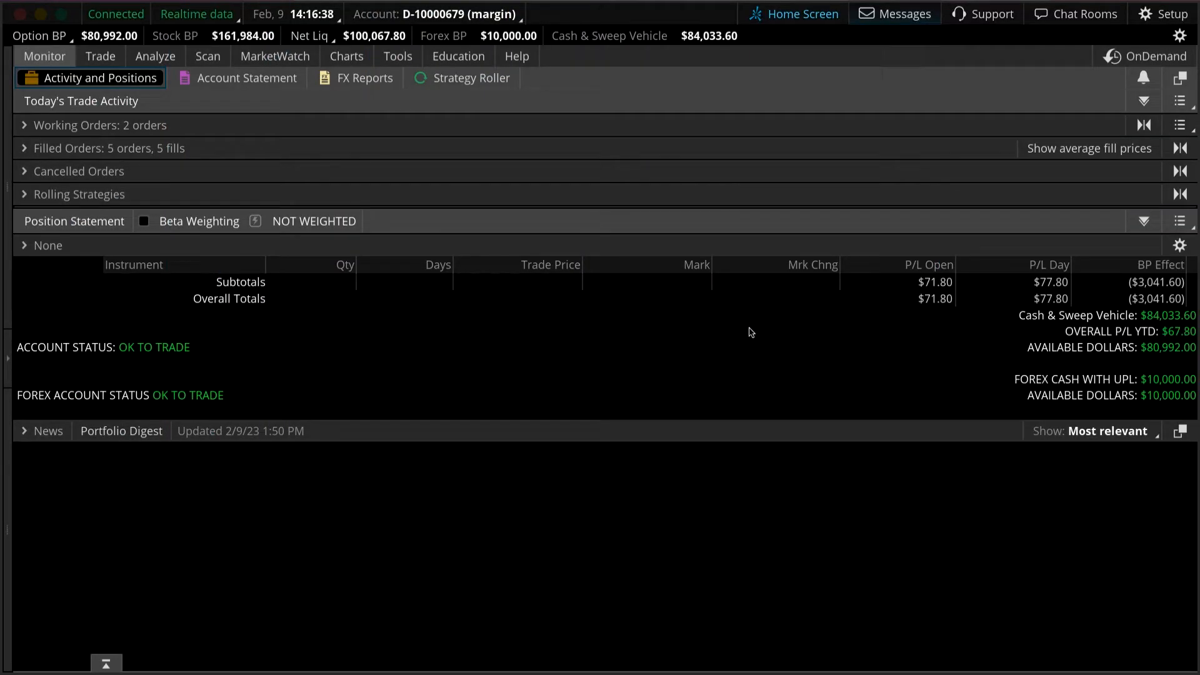
{"action": "mouse_move", "coordinate": [741, 330]}
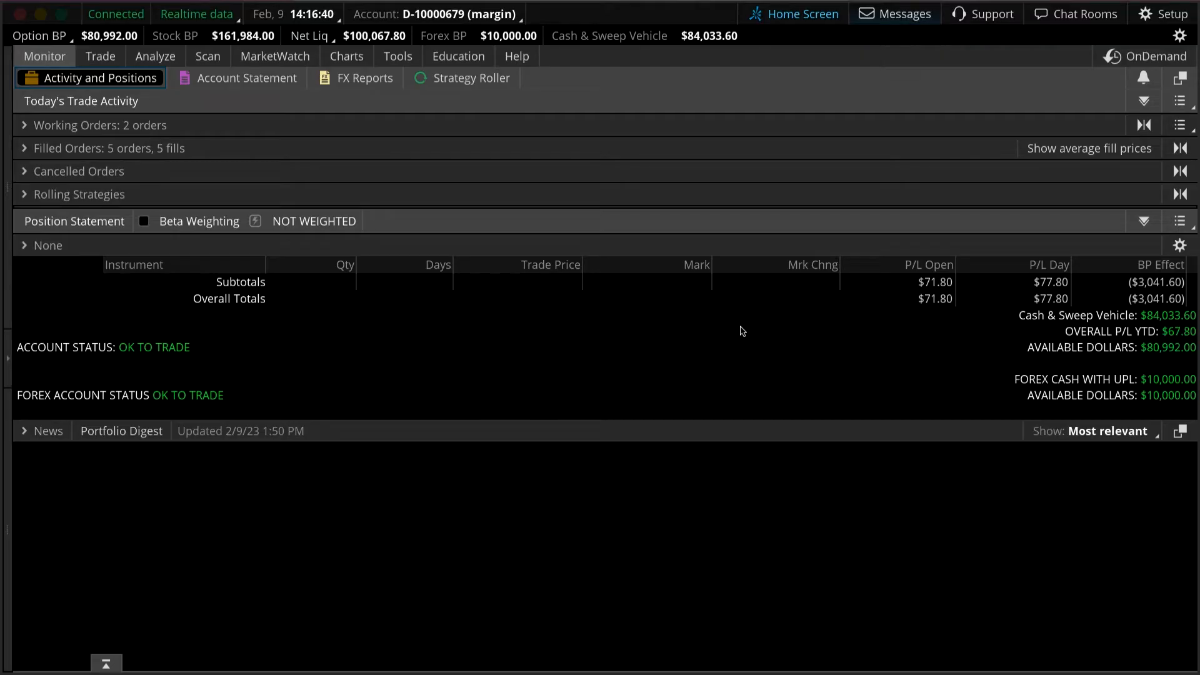
Step: Show the MarketWatch Quotes list of Dow Jones stocks with live prices
{"action": "left_click", "coordinate": [275, 56]}
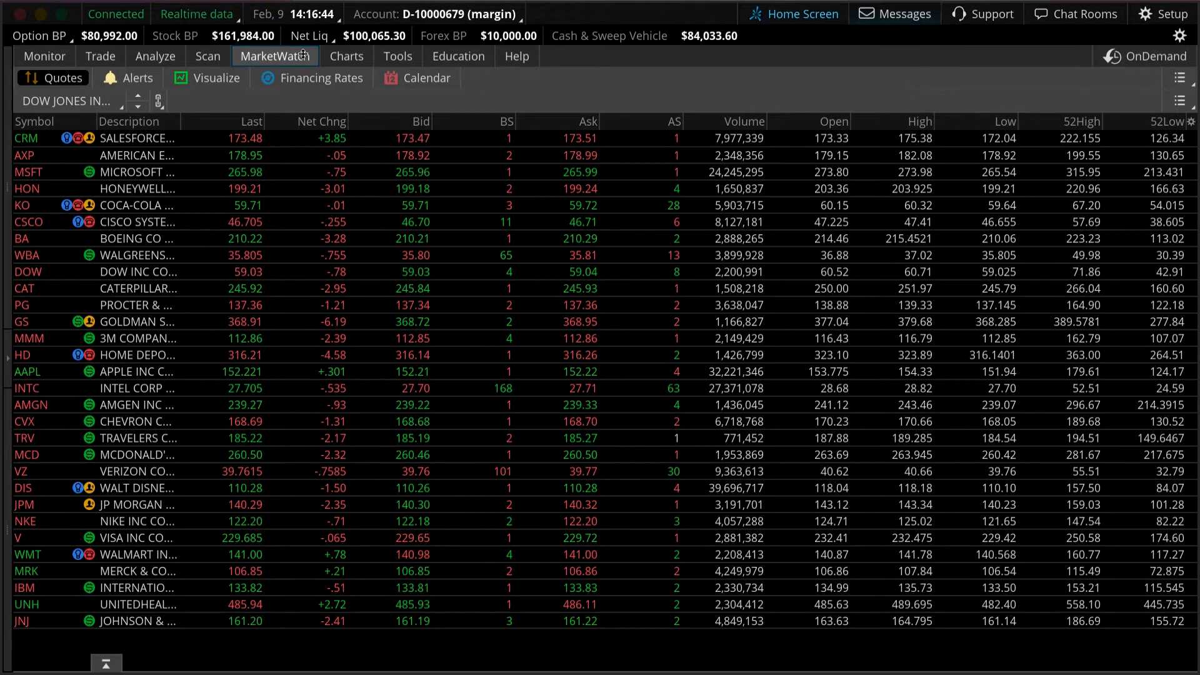
{"action": "mouse_move", "coordinate": [130, 78]}
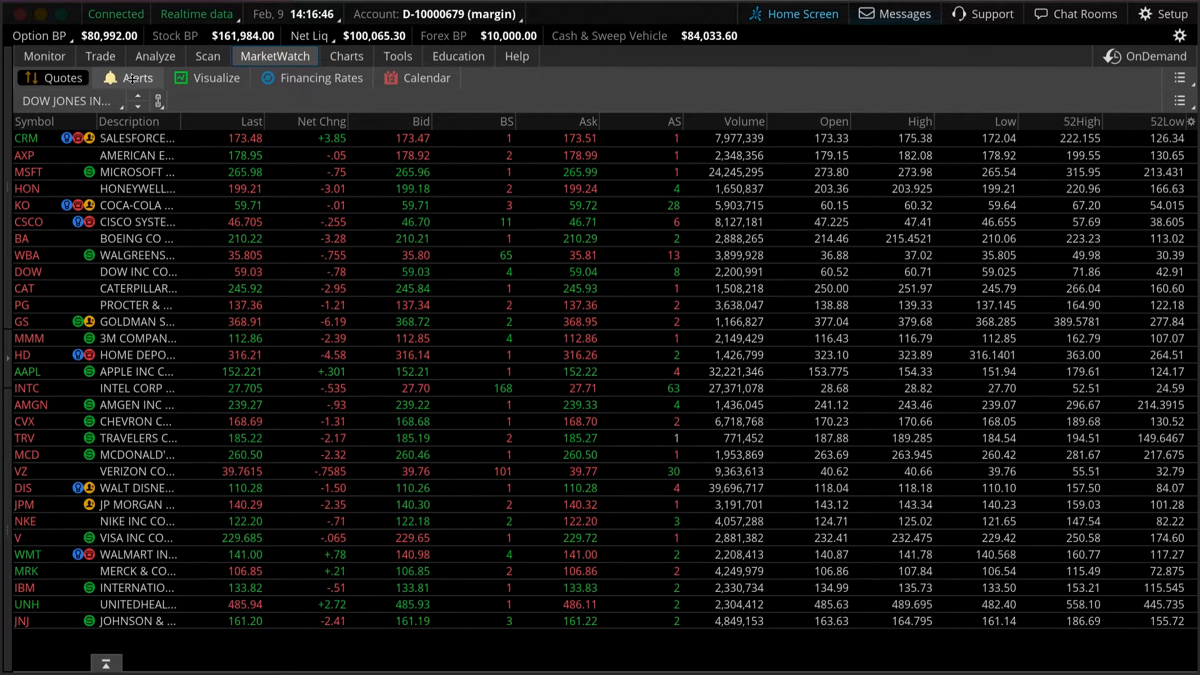
Step: Load AAPL on the Alerts page and expand its option chain
{"action": "left_click", "coordinate": [133, 78]}
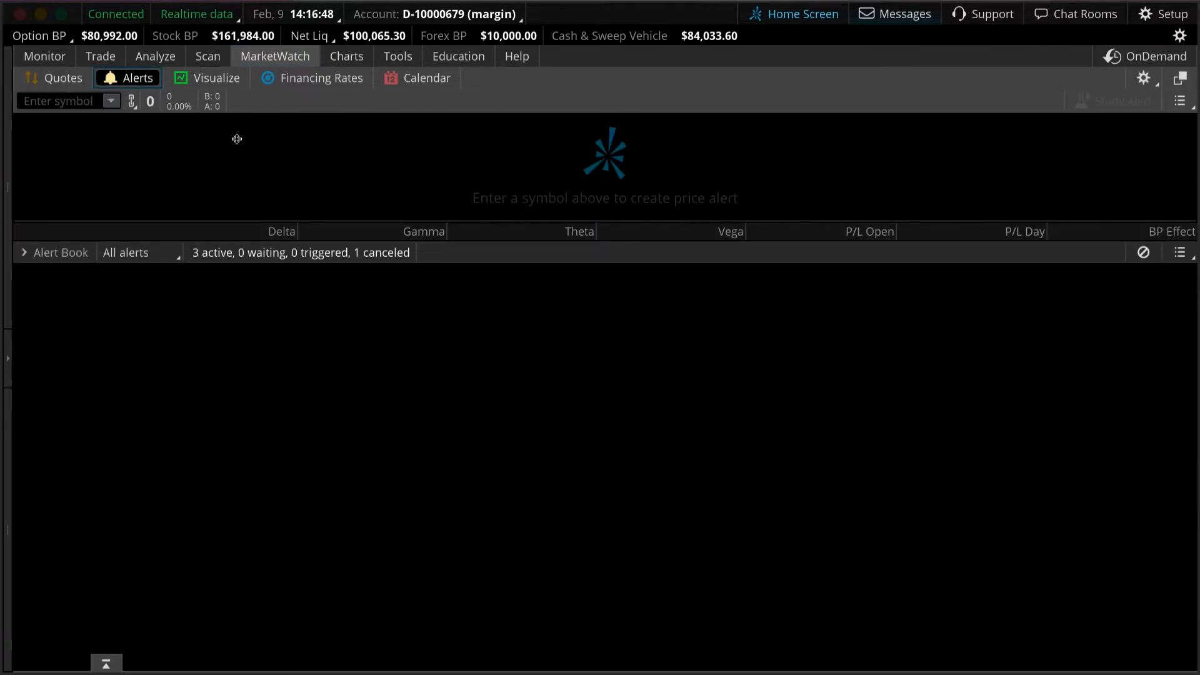
{"action": "left_click", "coordinate": [60, 100]}
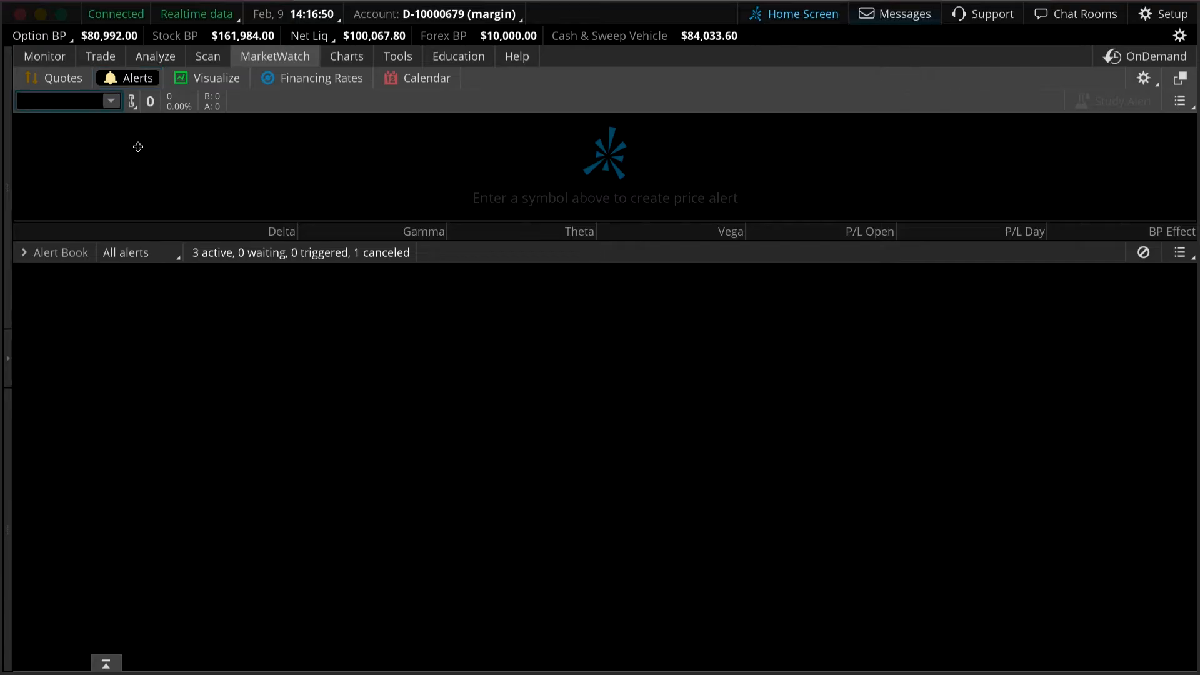
{"action": "type", "text": "AAPL"}
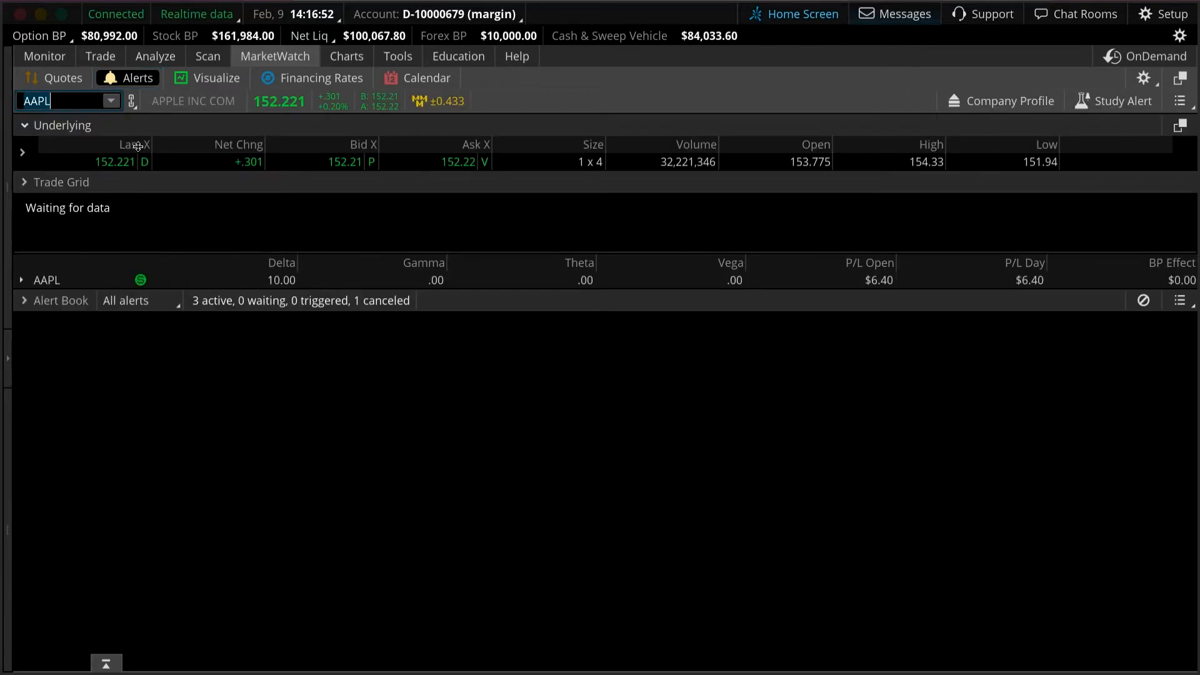
{"action": "left_click", "coordinate": [24, 182]}
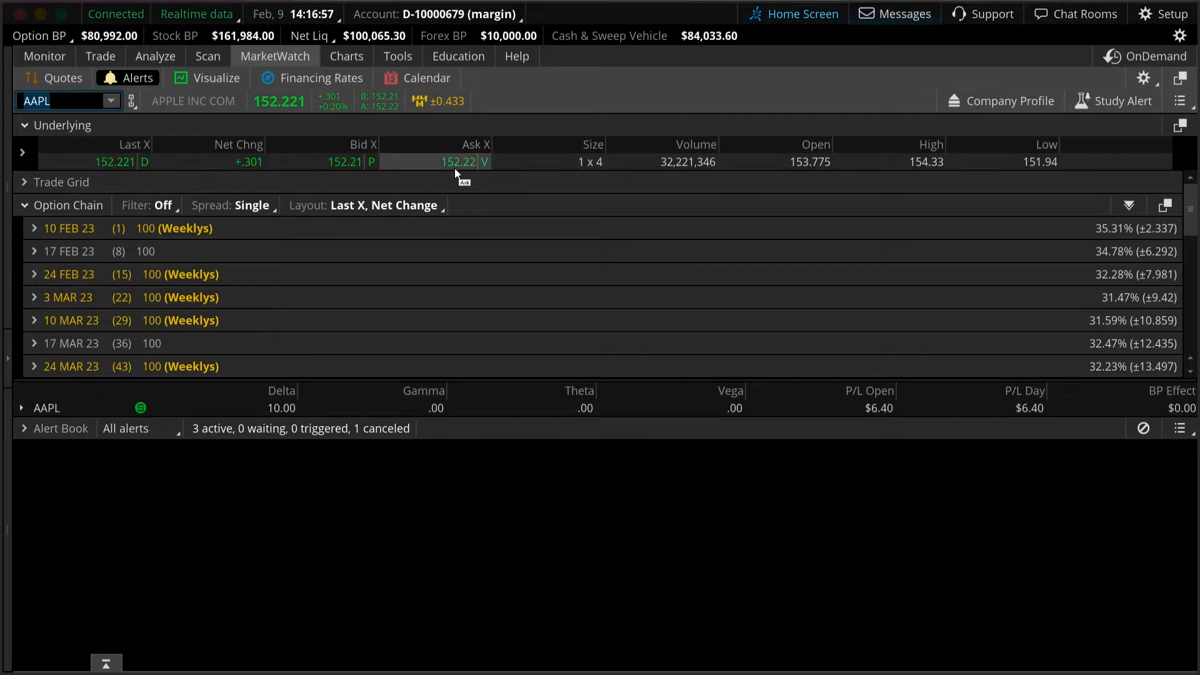
Step: Create an AAPL ask at-or-below 135.00 alert with the note 'Apple at 135'
{"action": "left_click", "coordinate": [457, 162]}
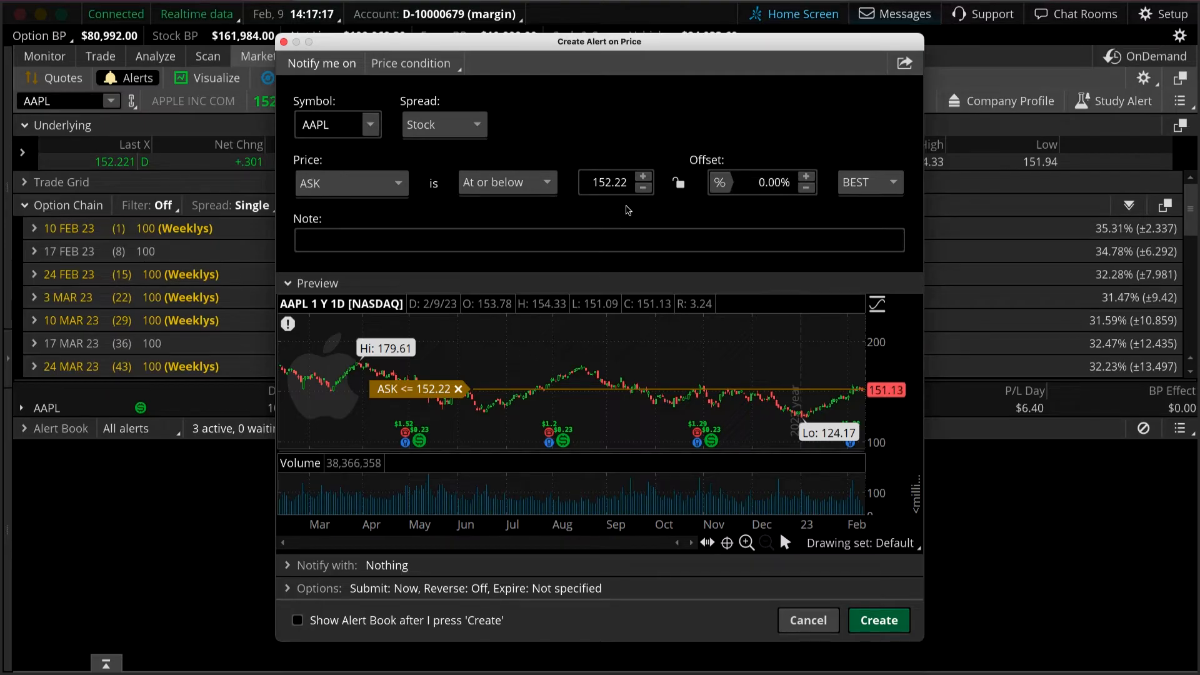
{"action": "left_click", "coordinate": [606, 182]}
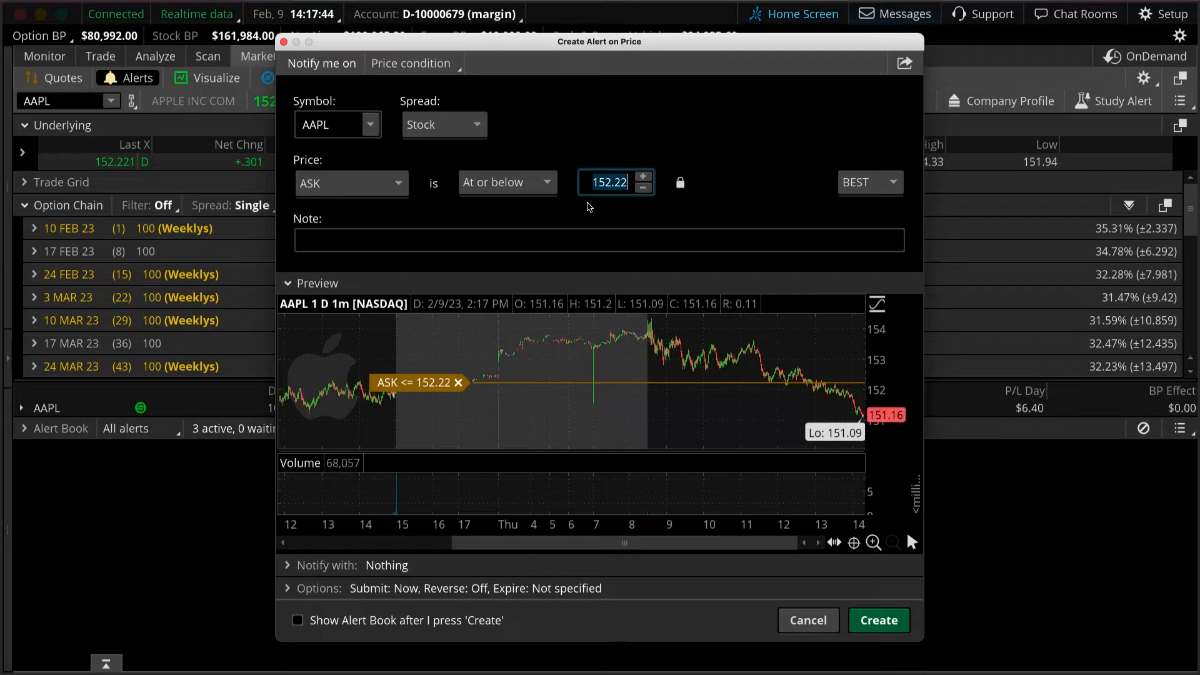
{"action": "type", "text": "135.00"}
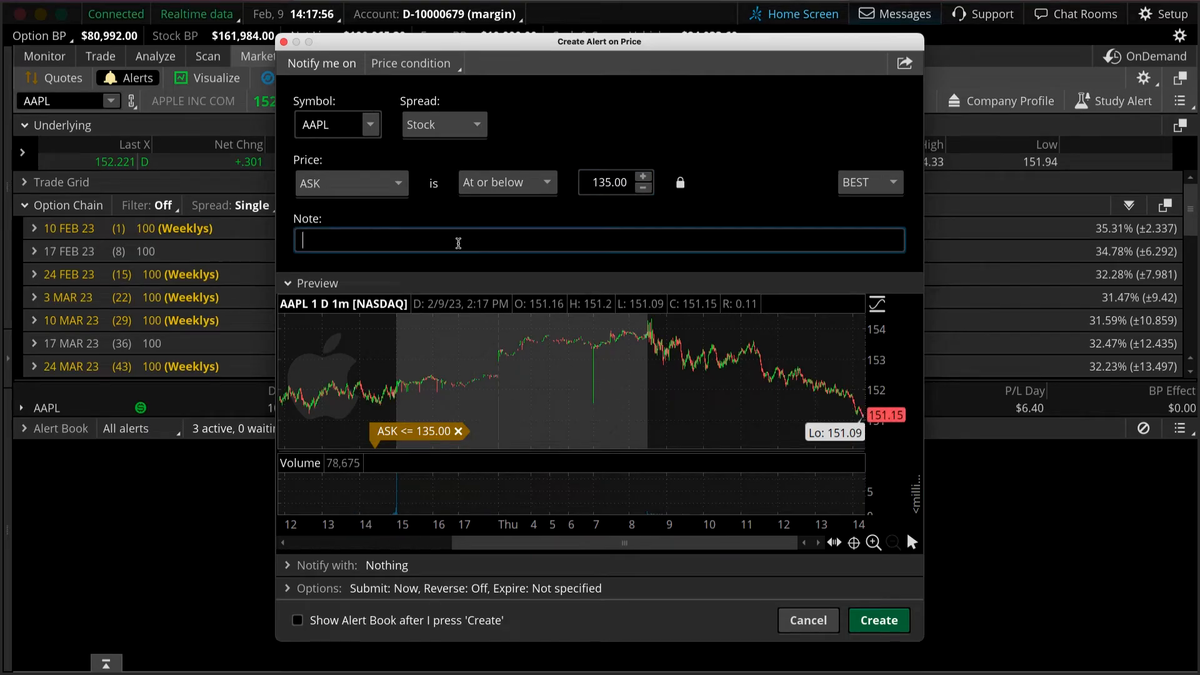
{"action": "type", "text": "Apple at 1"}
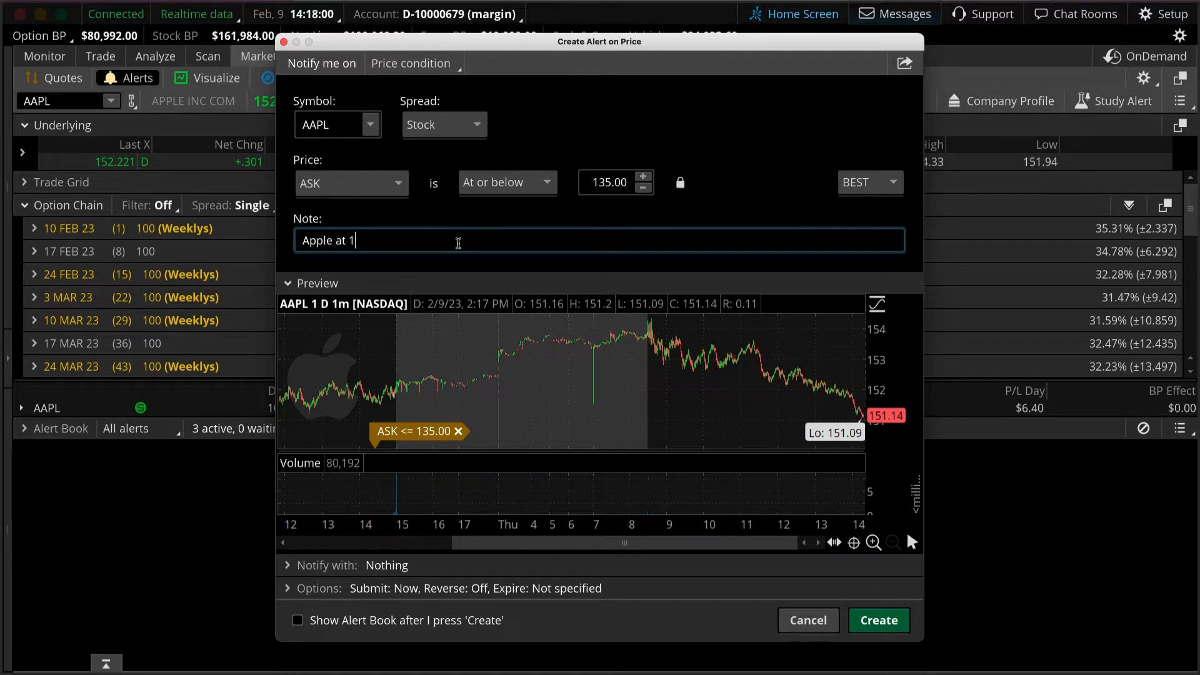
{"action": "type", "text": "35"}
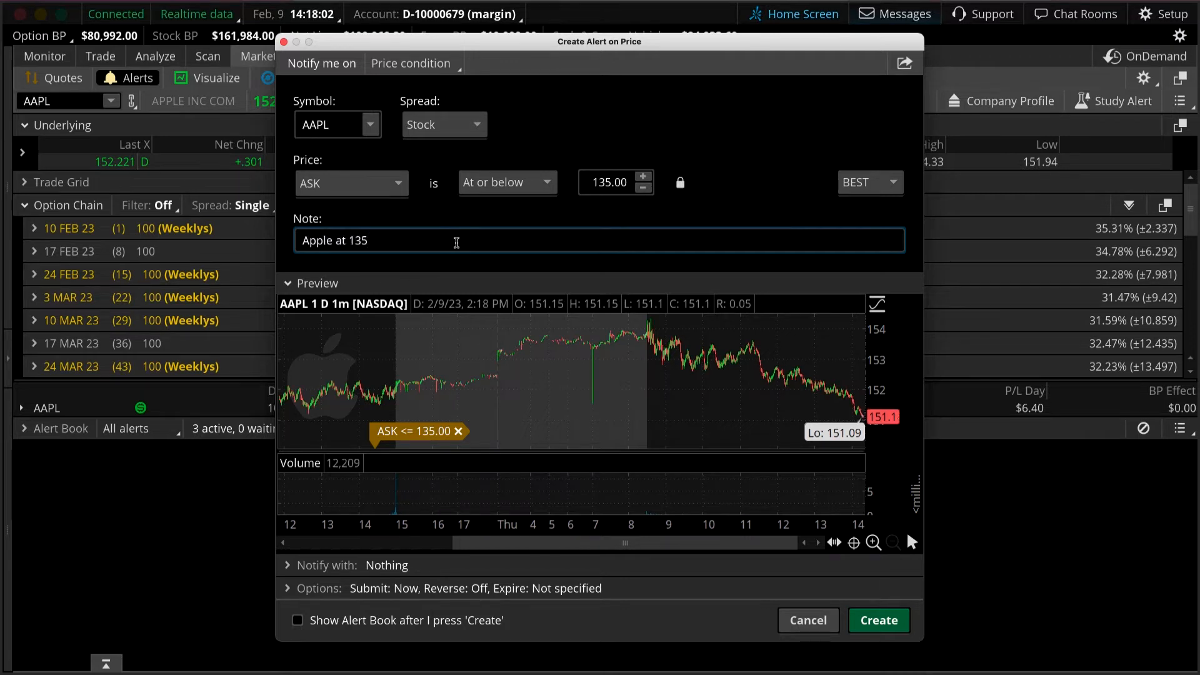
{"action": "left_click", "coordinate": [879, 620]}
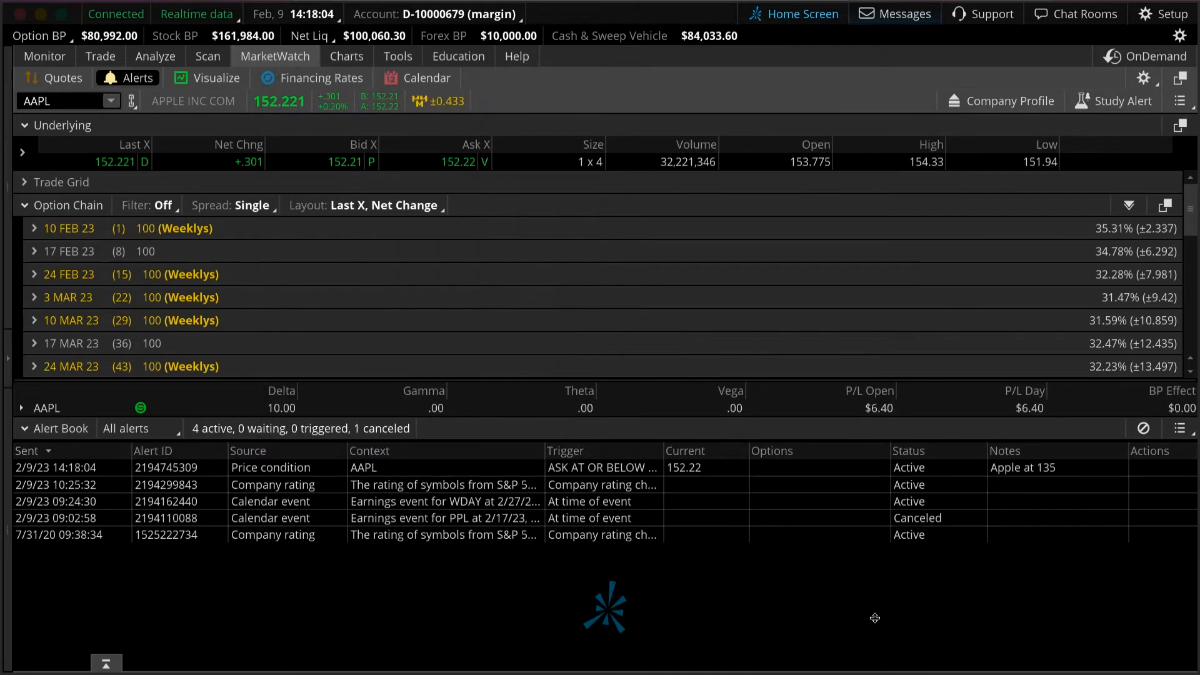
{"action": "mouse_move", "coordinate": [155, 82]}
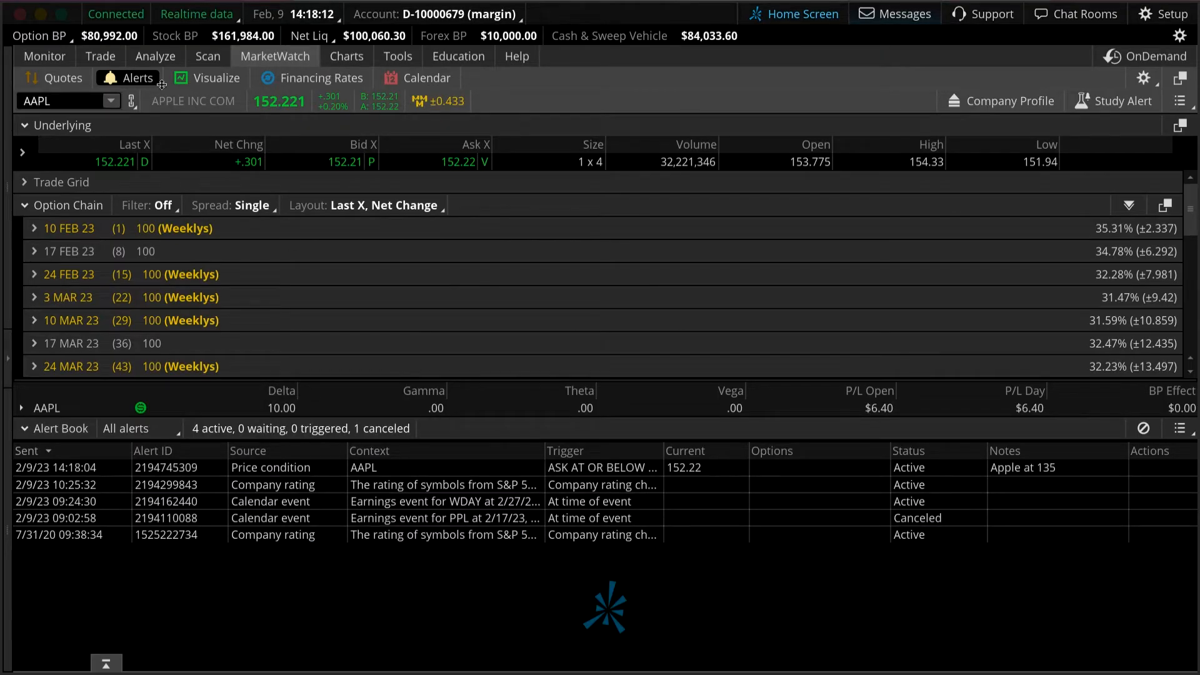
Step: On the Trade page, start another alert on AAPL's ask price
{"action": "left_click", "coordinate": [100, 57]}
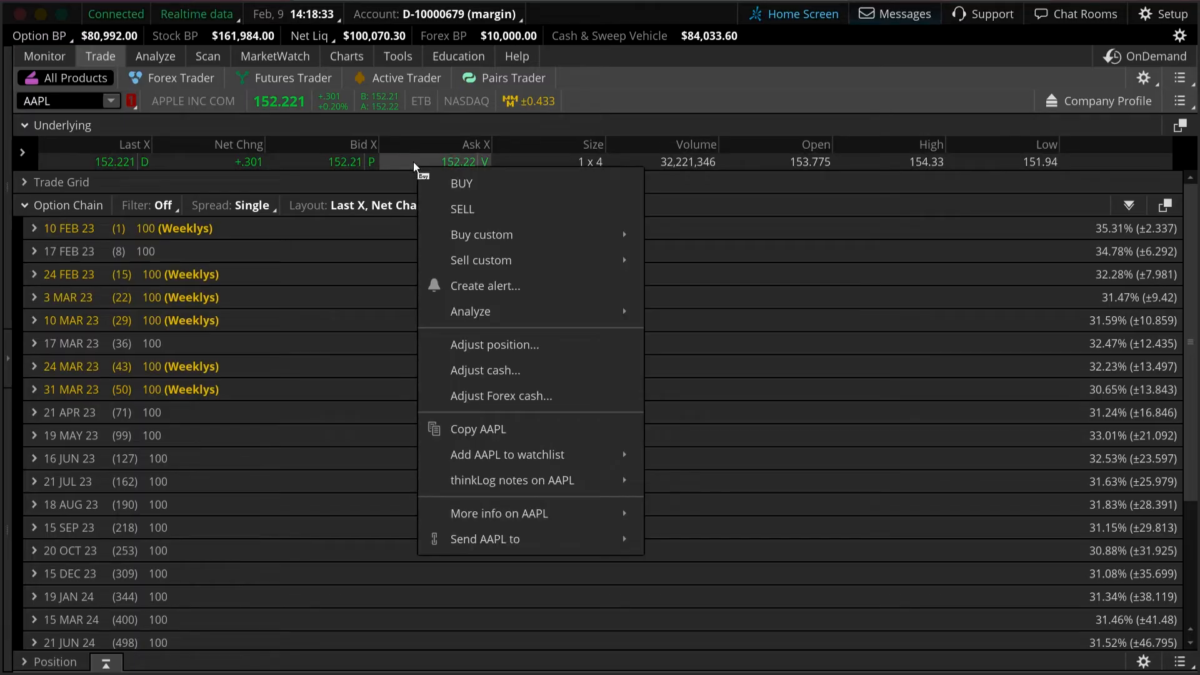
{"action": "mouse_move", "coordinate": [477, 292]}
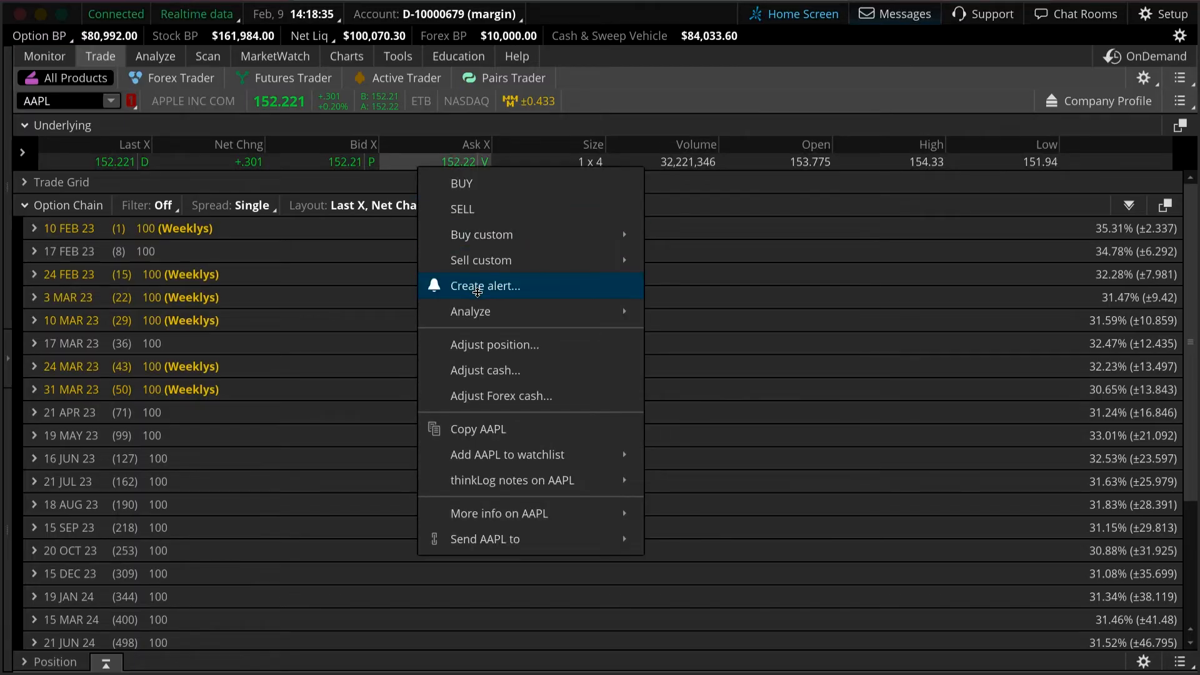
{"action": "left_click", "coordinate": [484, 285]}
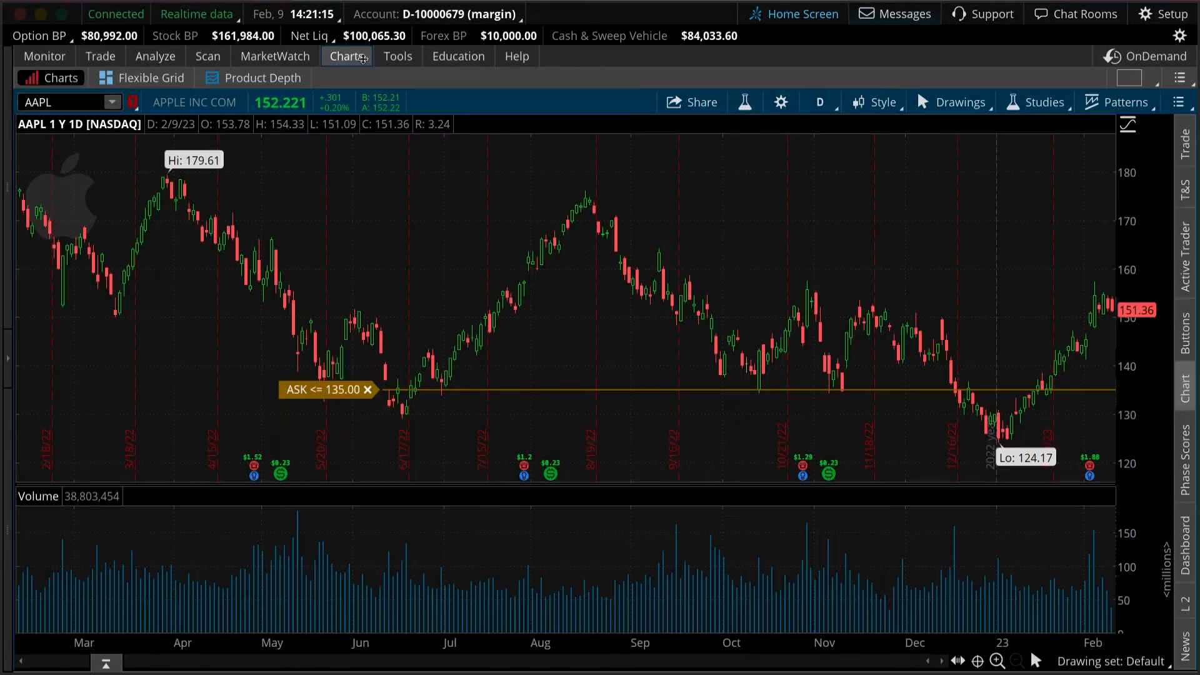
{"action": "mouse_move", "coordinate": [332, 332]}
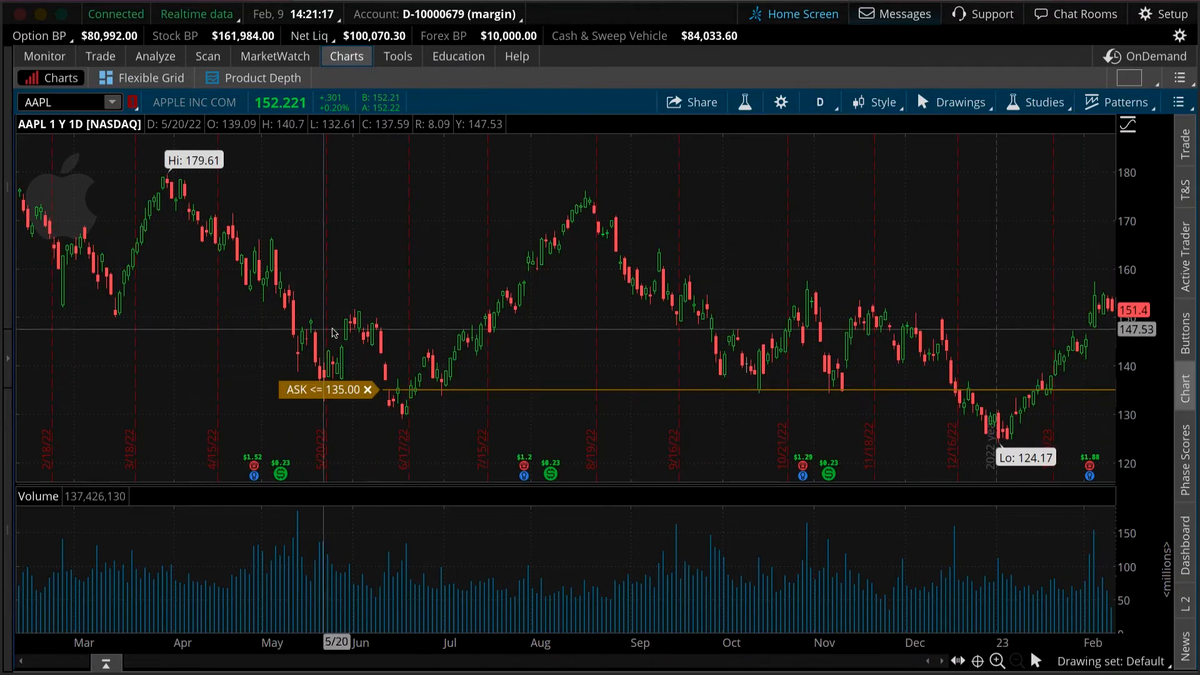
{"action": "mouse_move", "coordinate": [281, 423]}
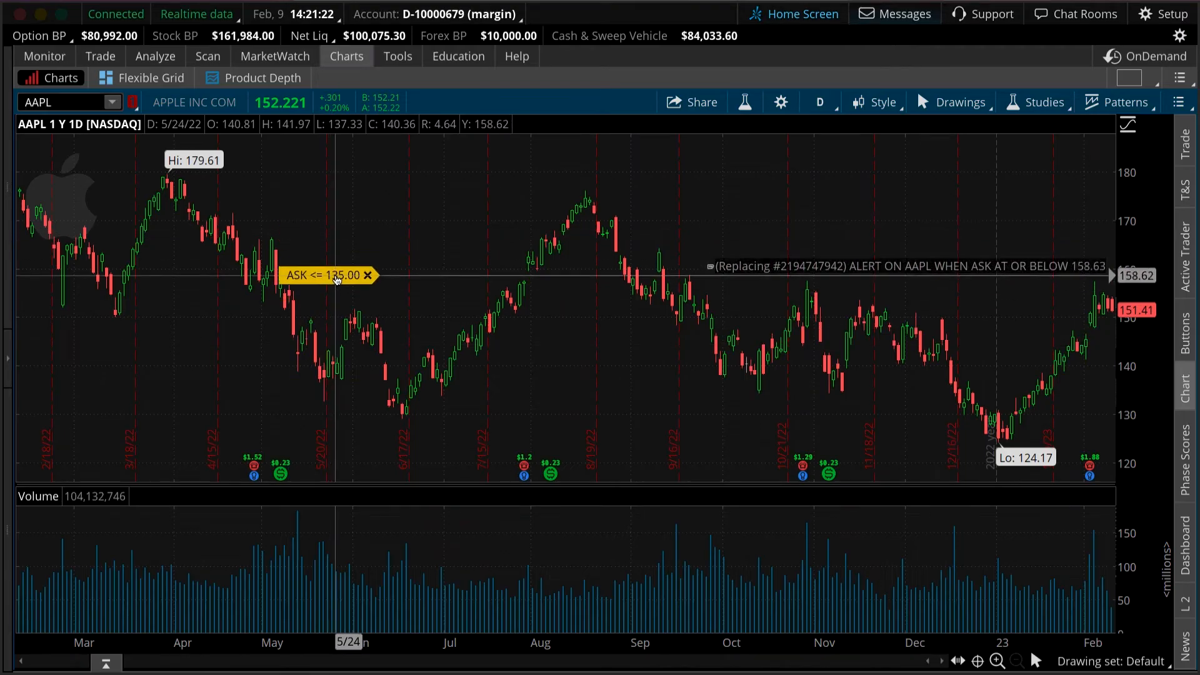
Step: Drag the AAPL chart's alert line to about 140 and confirm replacing the old alert
{"action": "left_click_drag", "start_coordinate": [329, 274], "coordinate": [343, 371]}
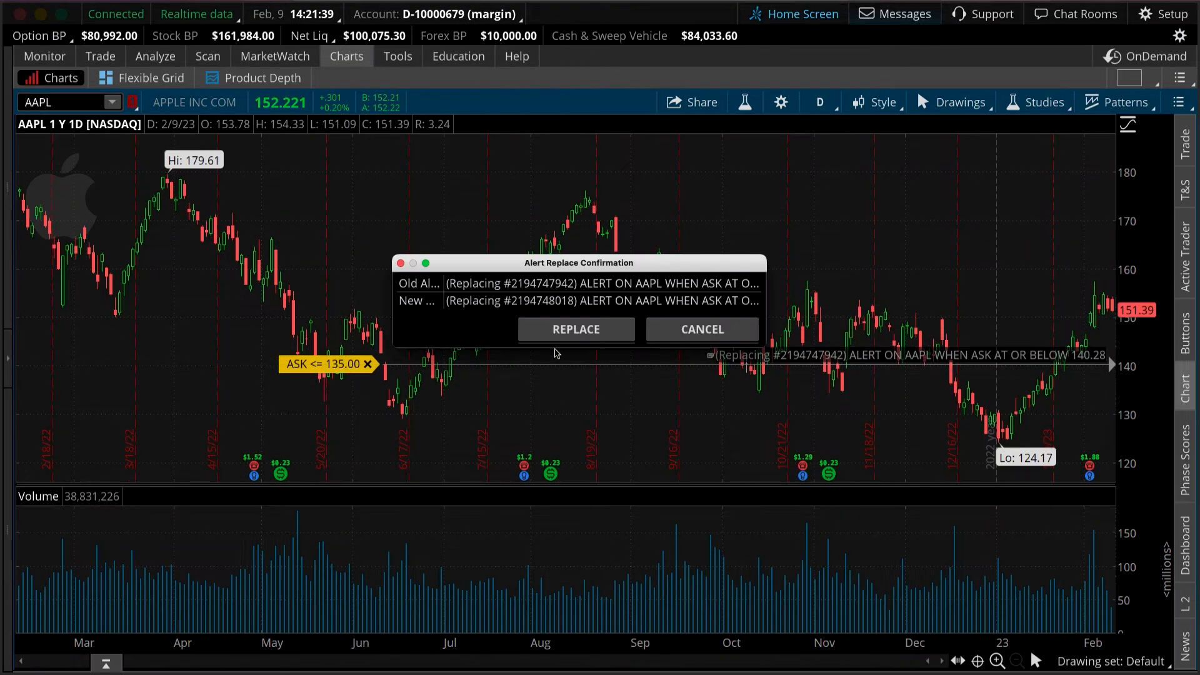
{"action": "left_click", "coordinate": [576, 329]}
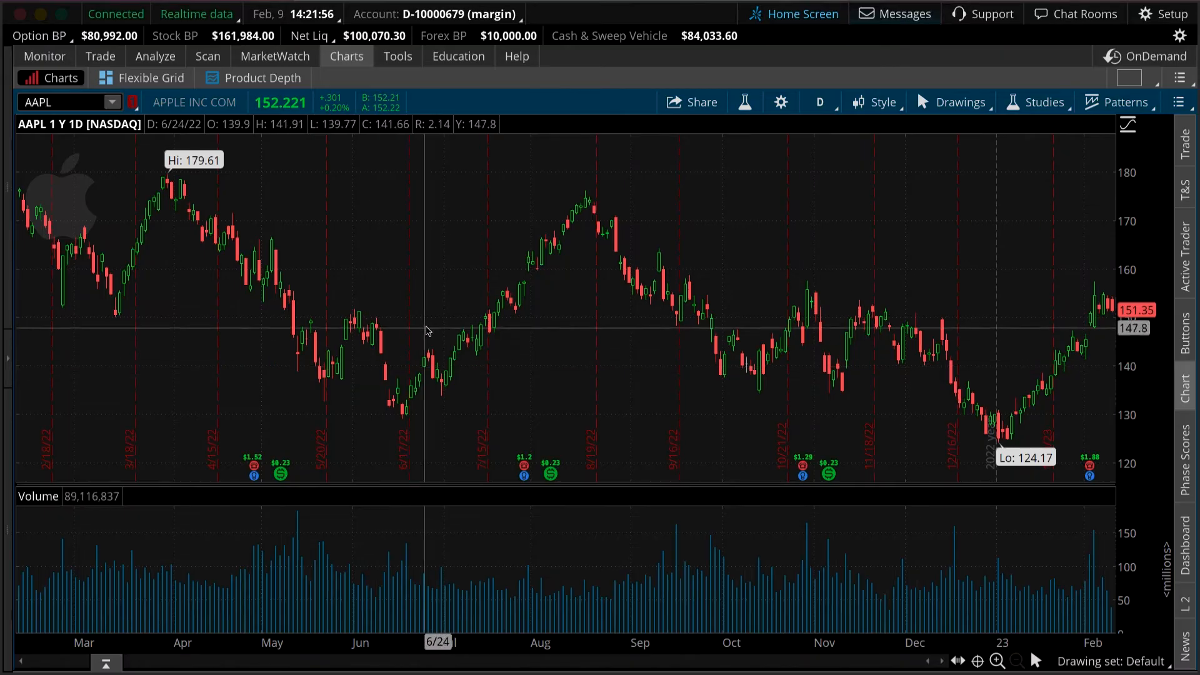
Step: From the chart menu, create an AAPL mark at-or-below 135 alert with the note 'Note H'
{"action": "right_click", "coordinate": [444, 332]}
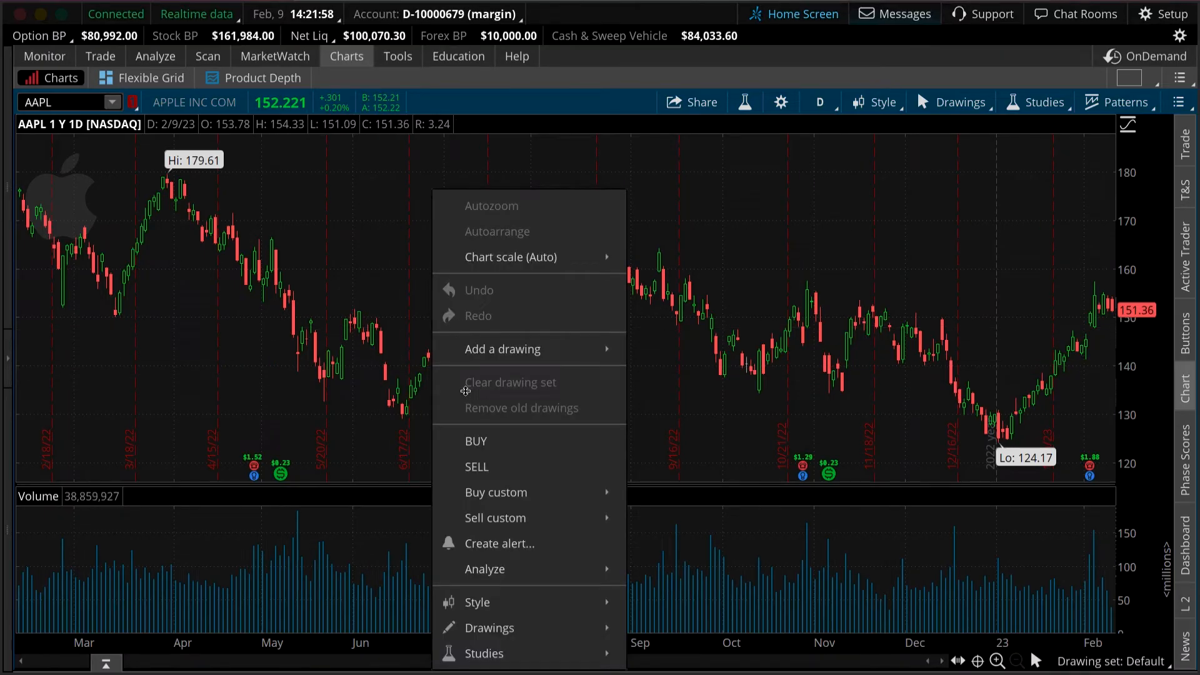
{"action": "left_click", "coordinate": [499, 543]}
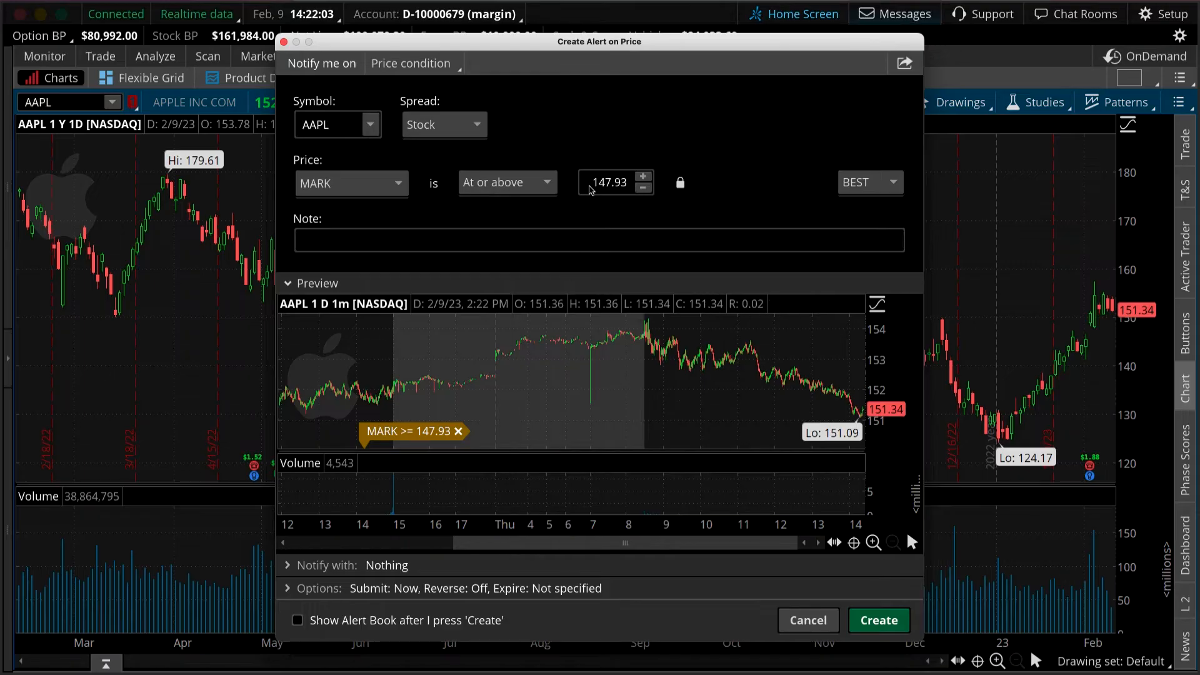
{"action": "type", "text": "135.00"}
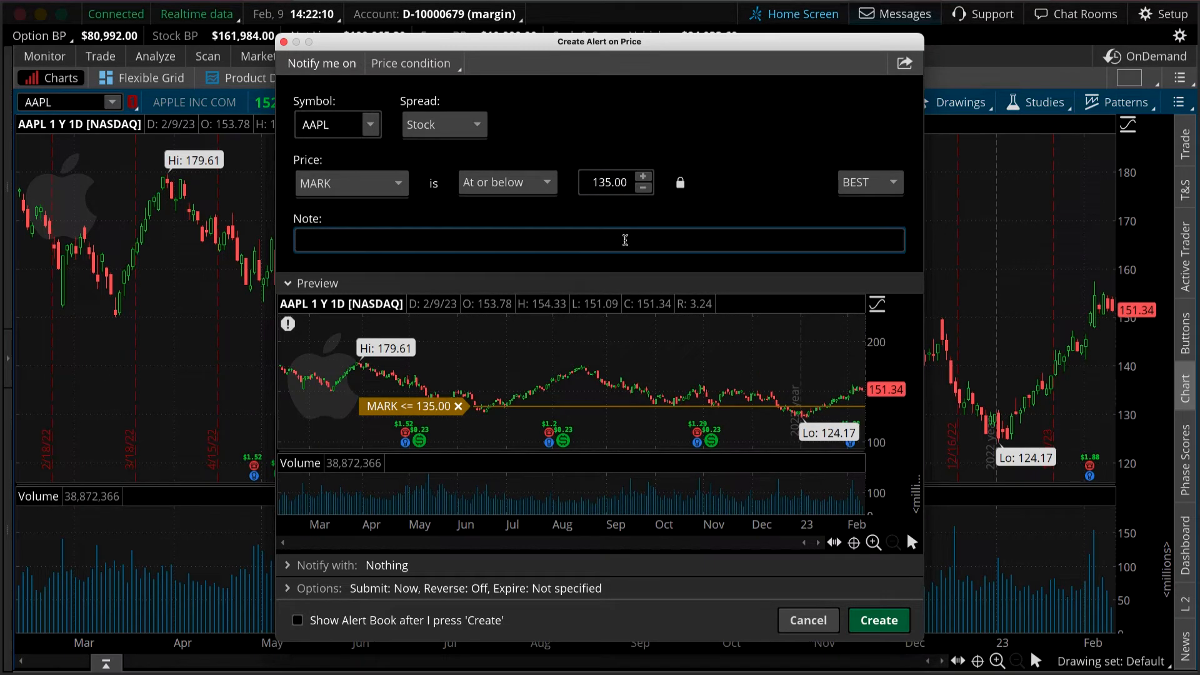
{"action": "type", "text": "Note H"}
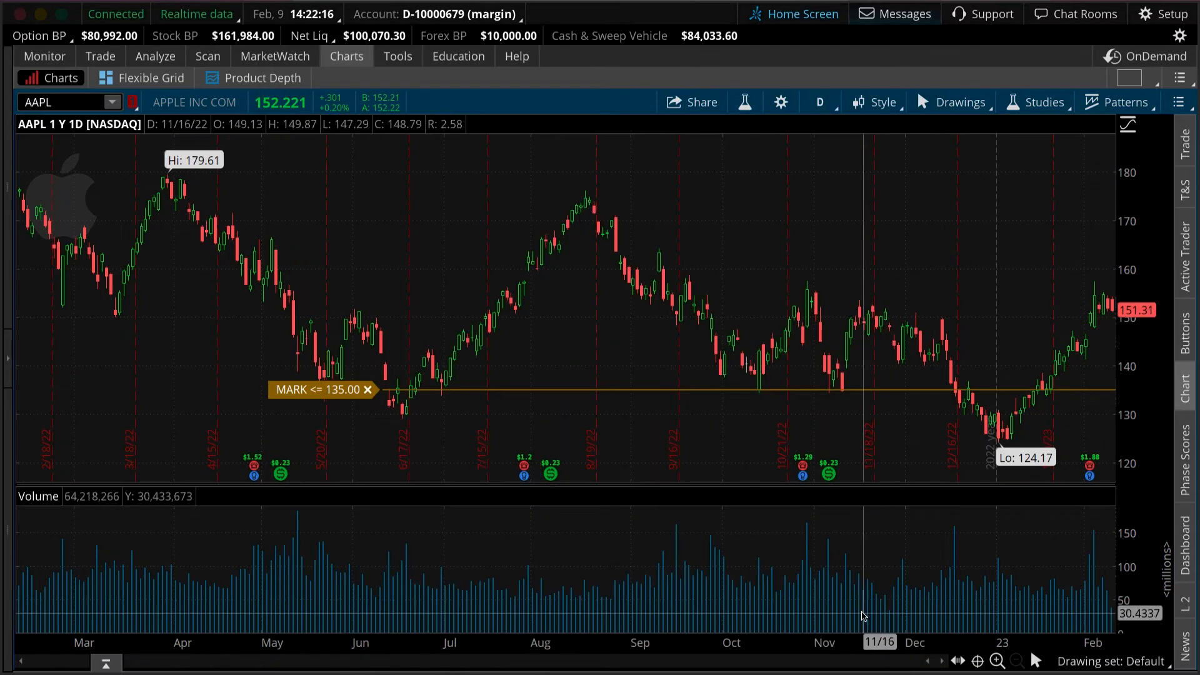
{"action": "mouse_move", "coordinate": [407, 233]}
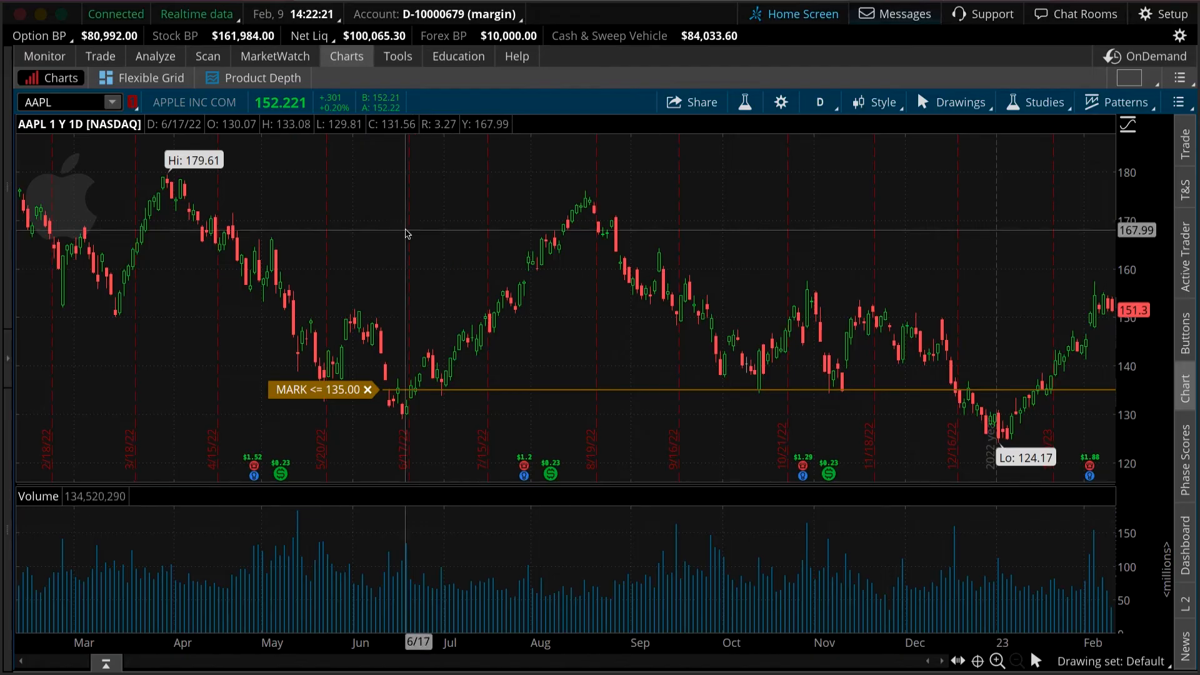
Step: Review the Alert Book, filtering to working alerts, then back to all alerts
{"action": "left_click", "coordinate": [275, 56]}
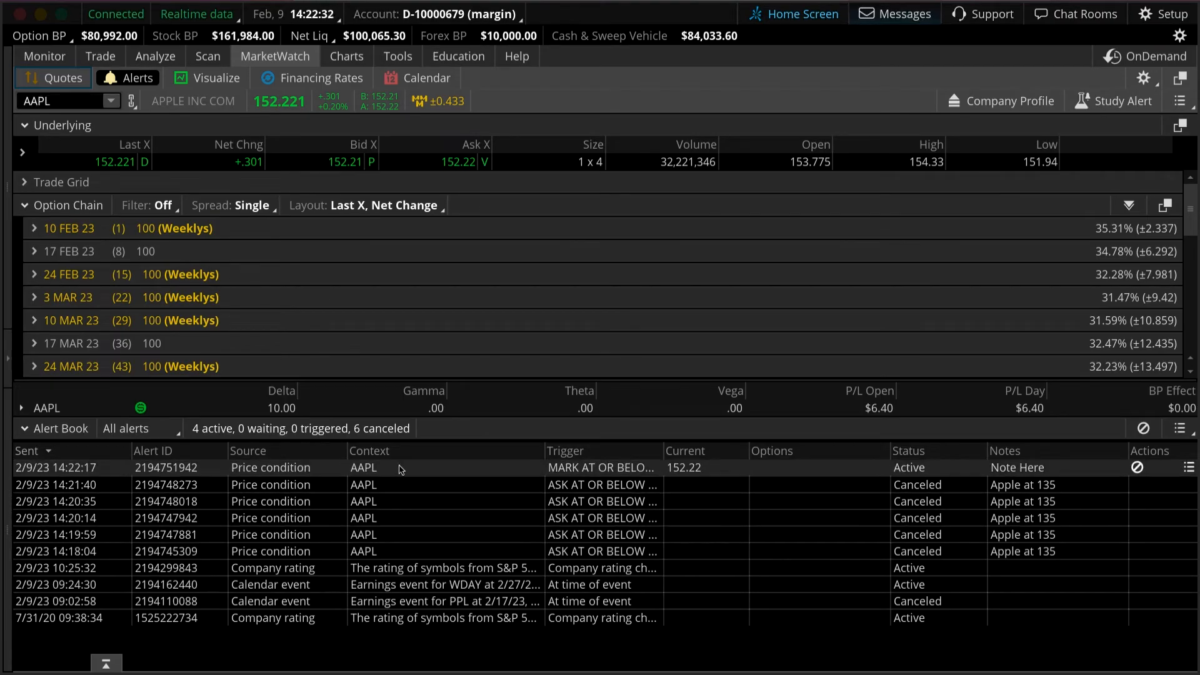
{"action": "mouse_move", "coordinate": [1015, 484]}
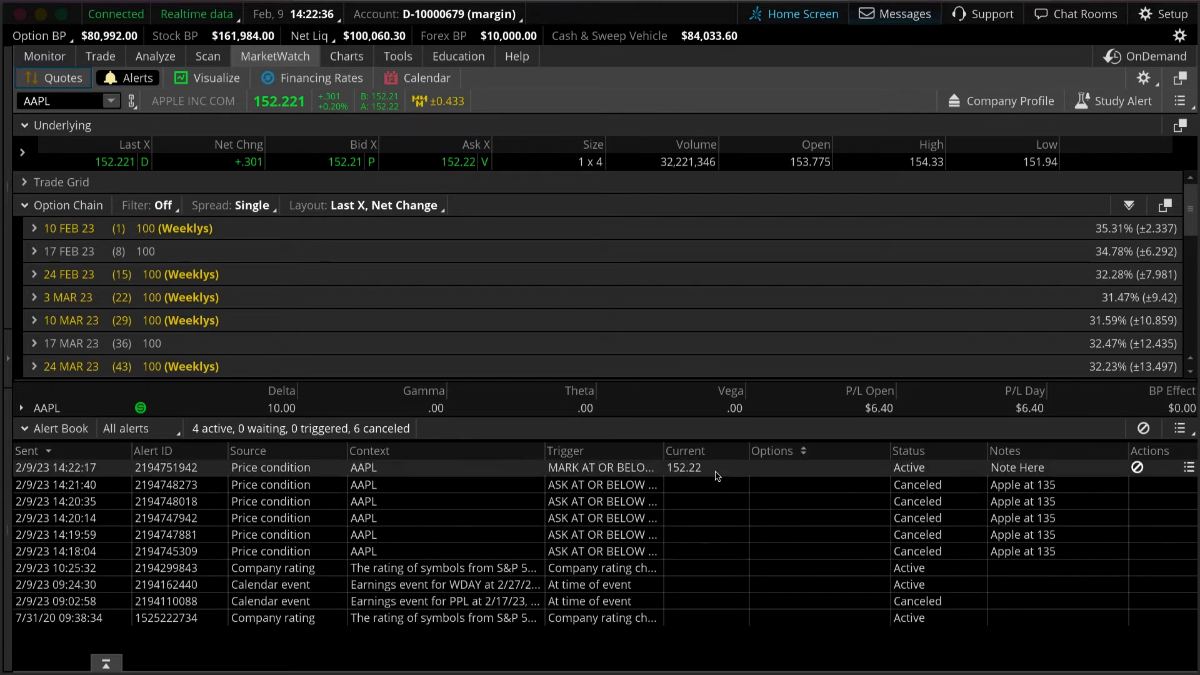
{"action": "mouse_move", "coordinate": [489, 472]}
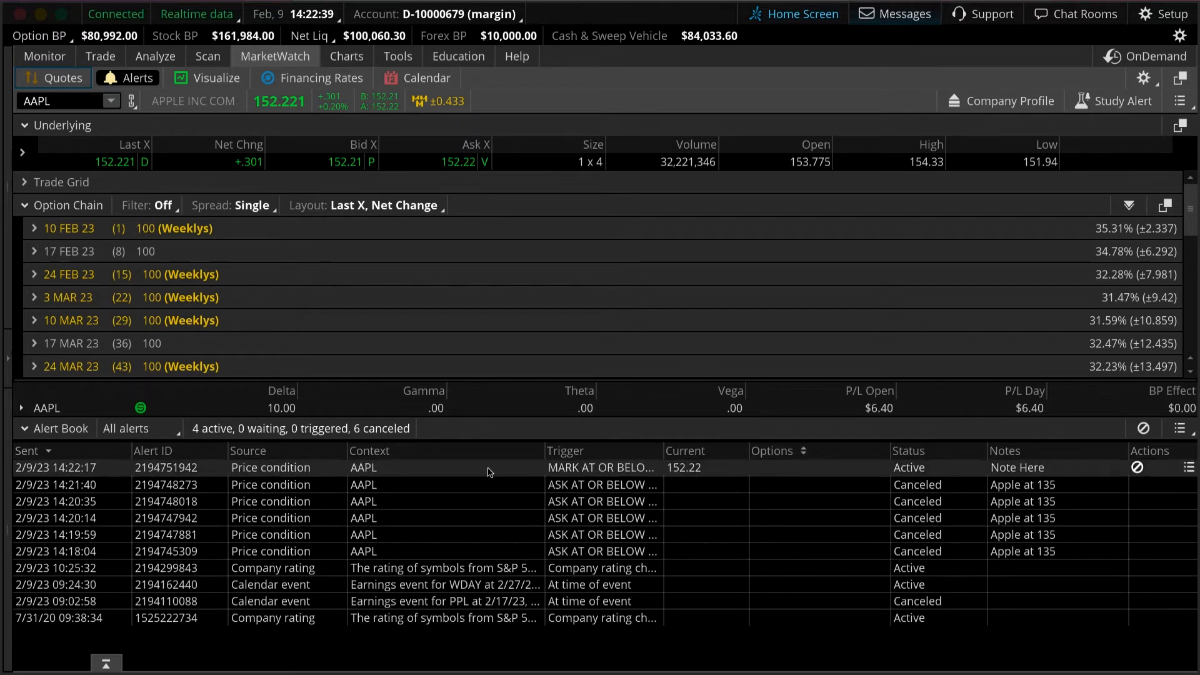
{"action": "left_click", "coordinate": [131, 428]}
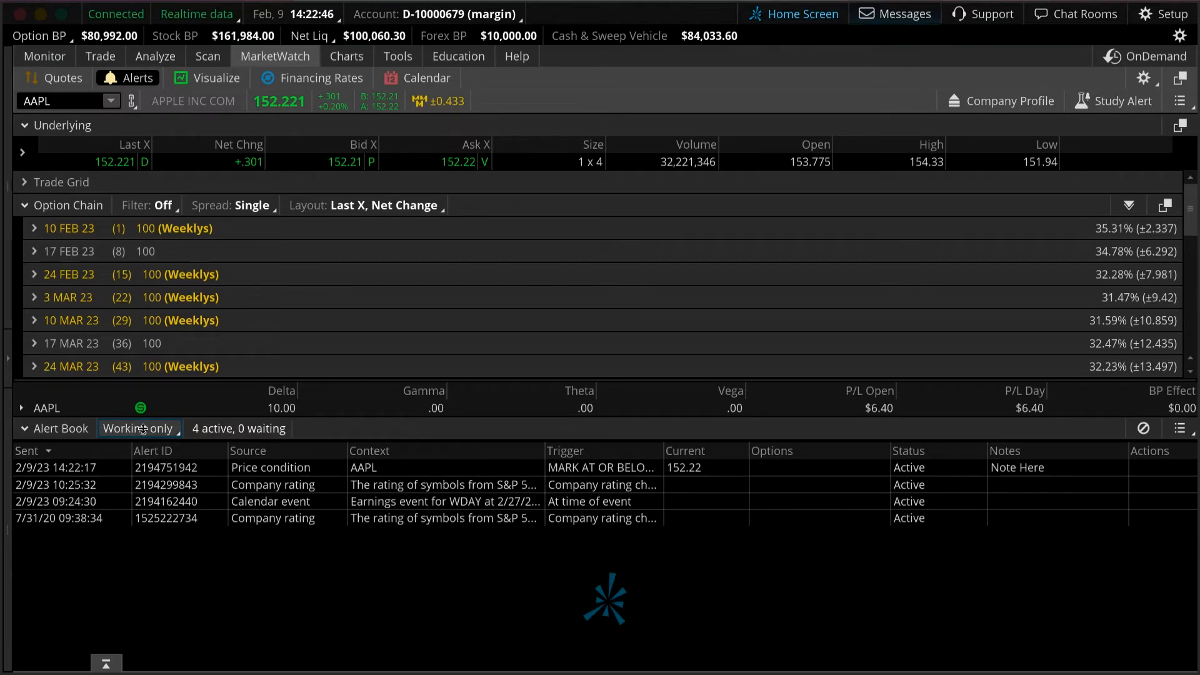
{"action": "left_click", "coordinate": [138, 428]}
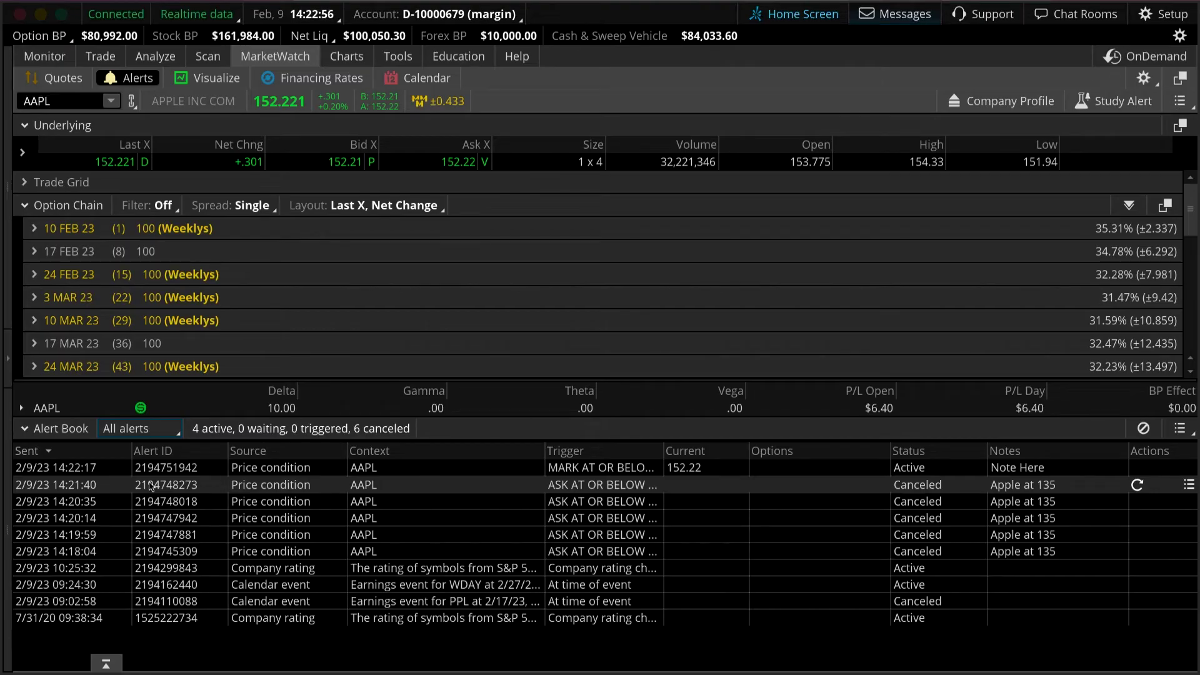
{"action": "left_click", "coordinate": [346, 56]}
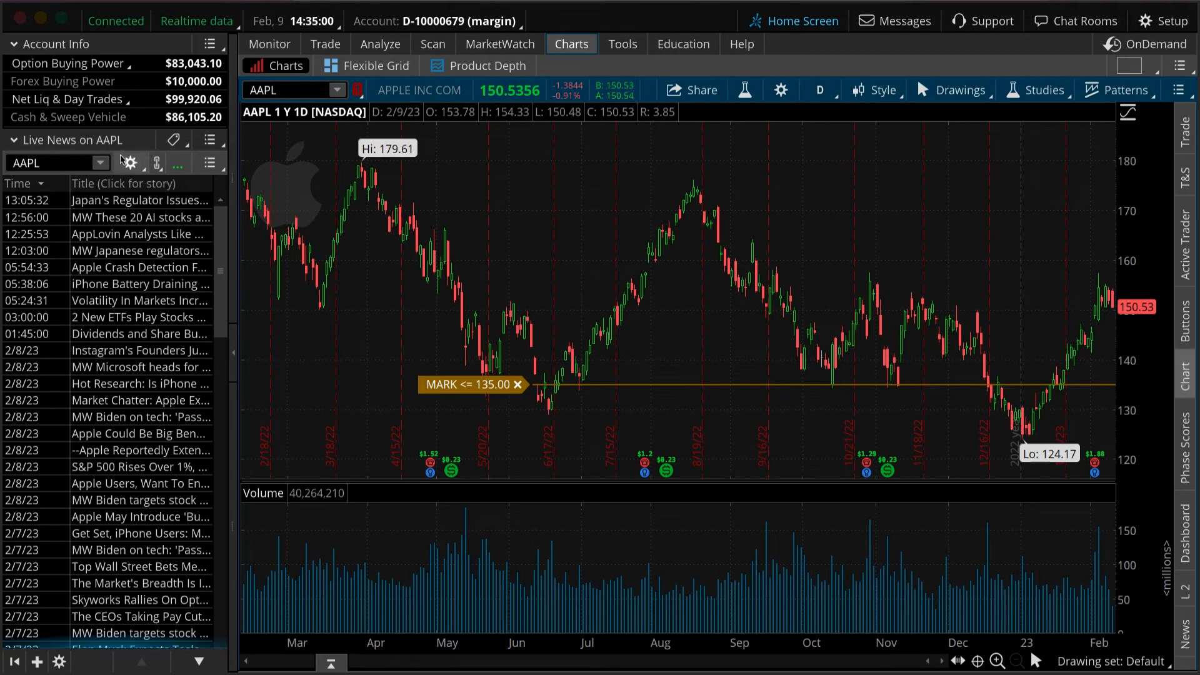
{"action": "mouse_move", "coordinate": [117, 200]}
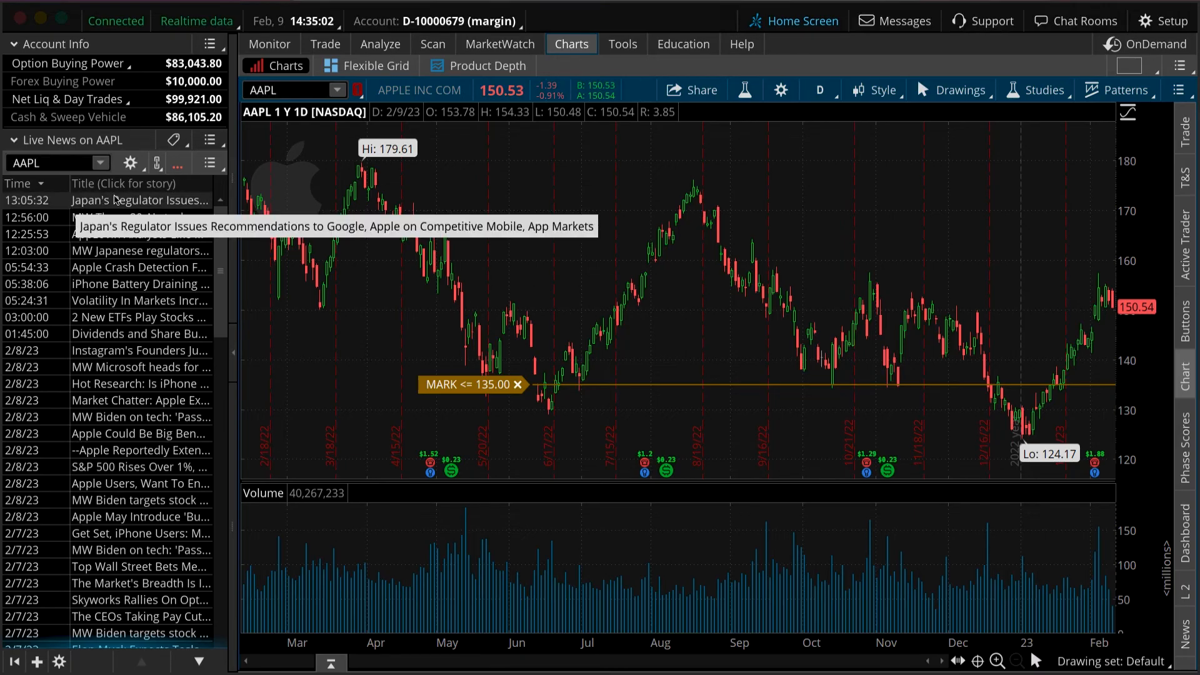
Step: Create an alert on AAPL earnings calendar events, showing the Alert Book afterward
{"action": "left_click", "coordinate": [210, 140]}
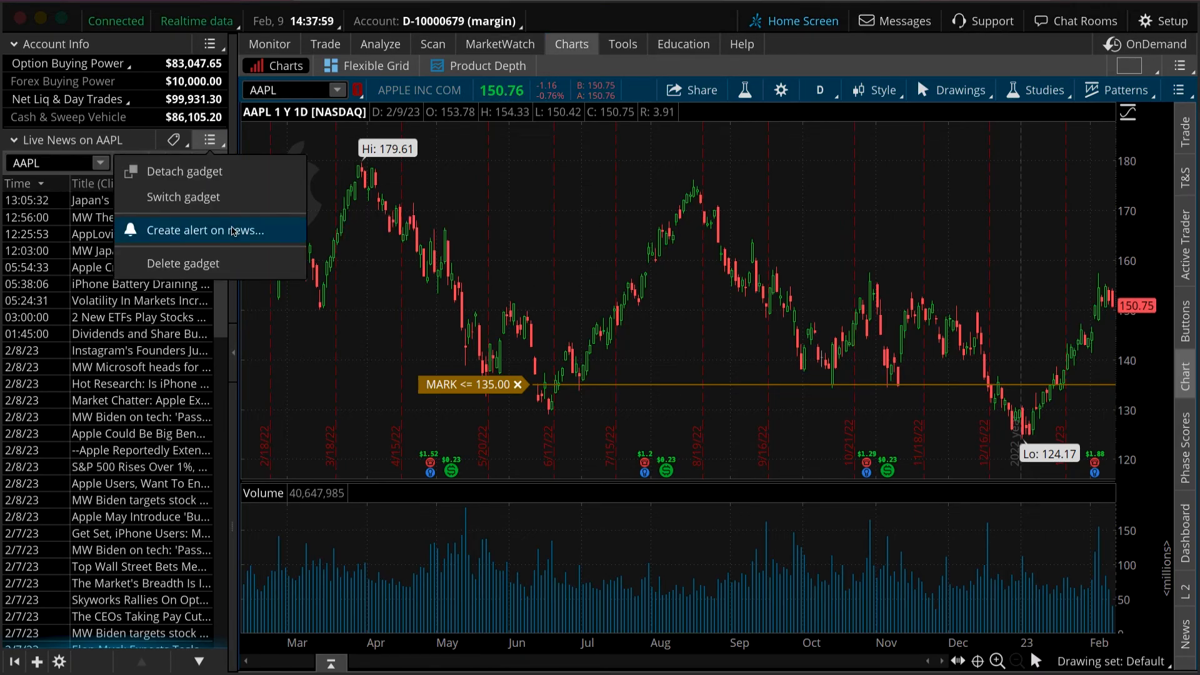
{"action": "left_click", "coordinate": [205, 230]}
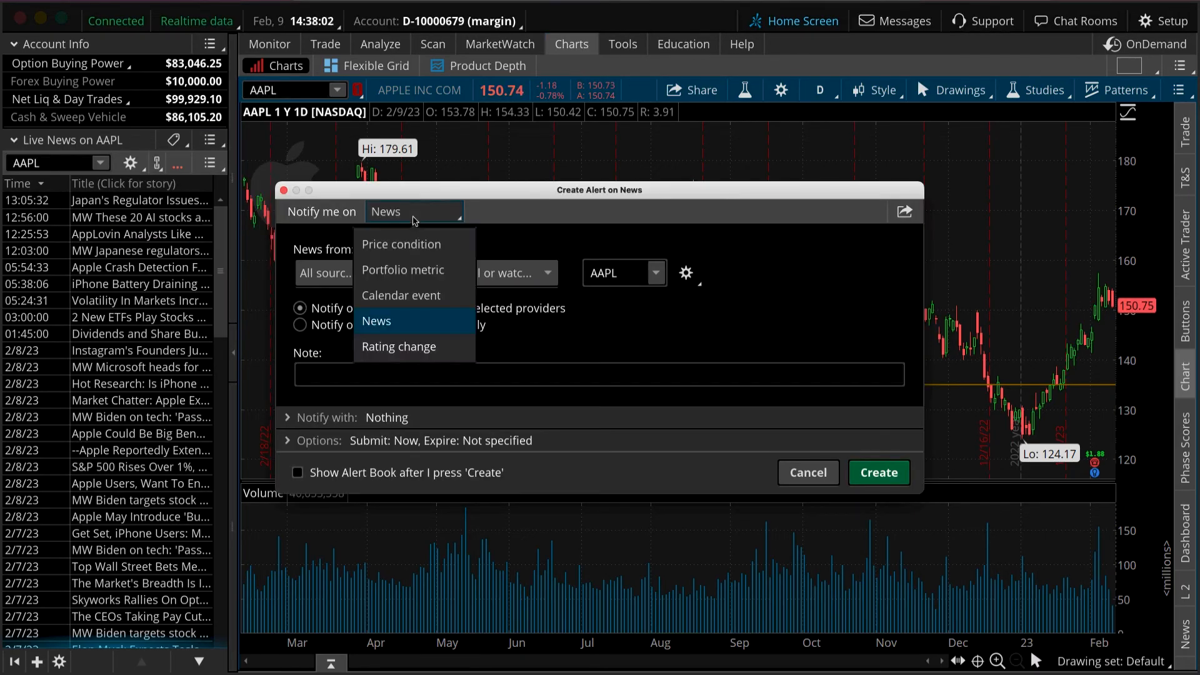
{"action": "left_click", "coordinate": [400, 295]}
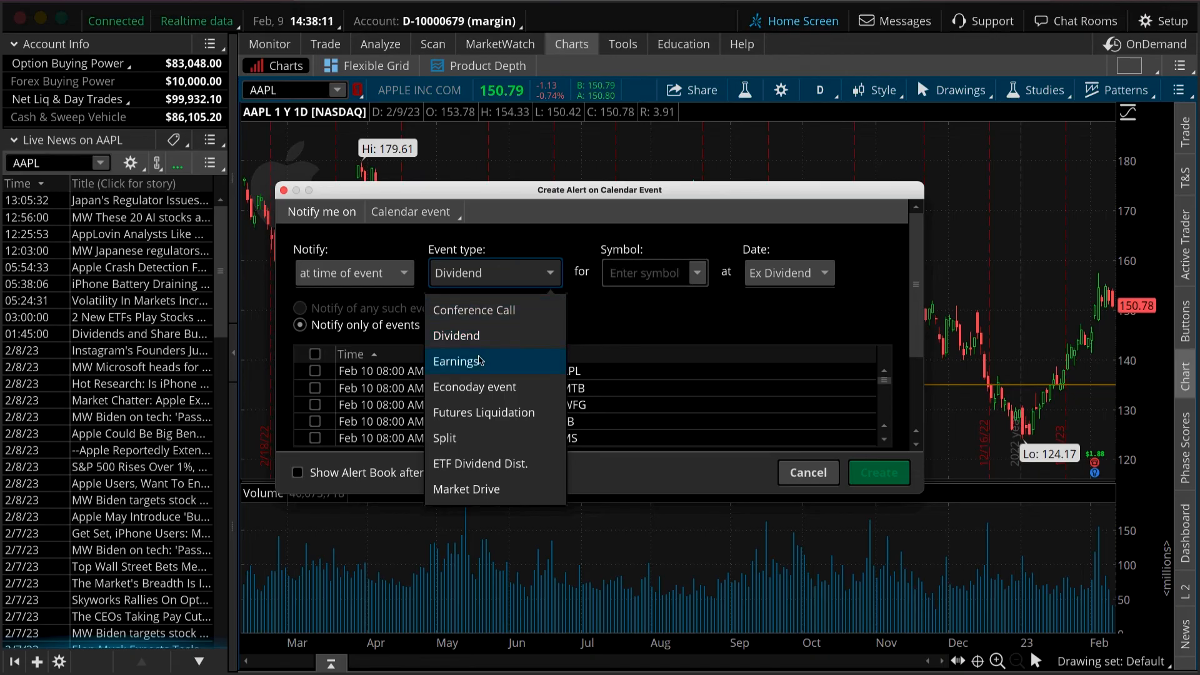
{"action": "left_click", "coordinate": [456, 362]}
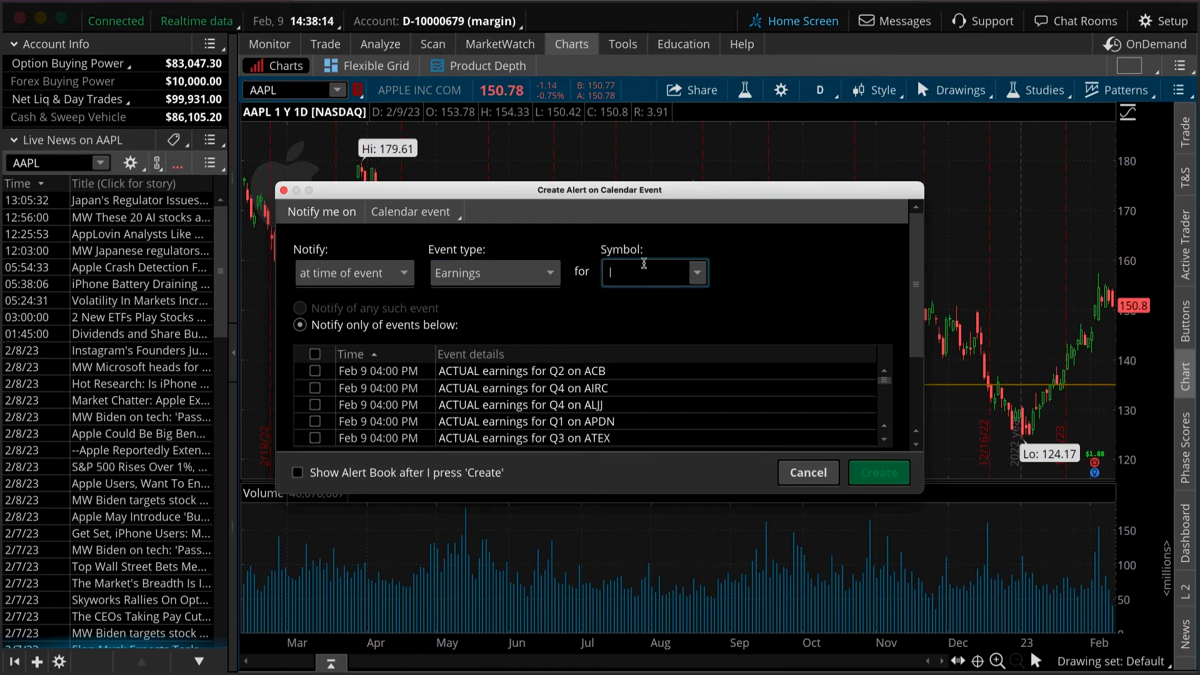
{"action": "type", "text": "AAPL"}
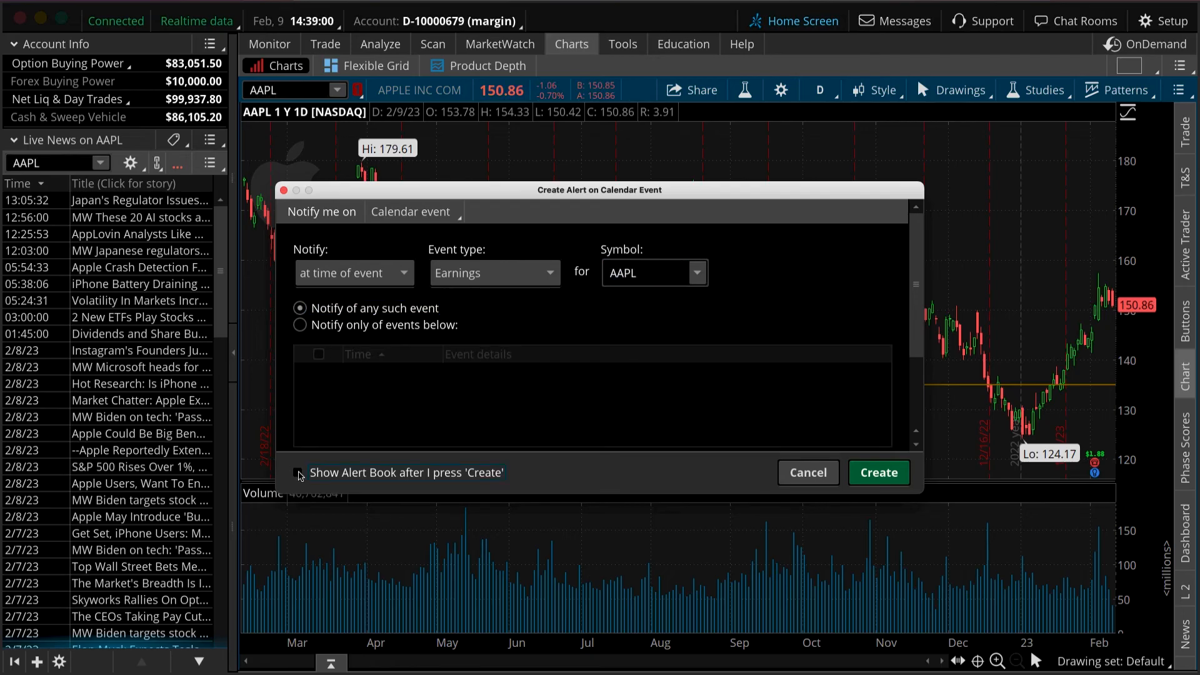
{"action": "left_click", "coordinate": [299, 472]}
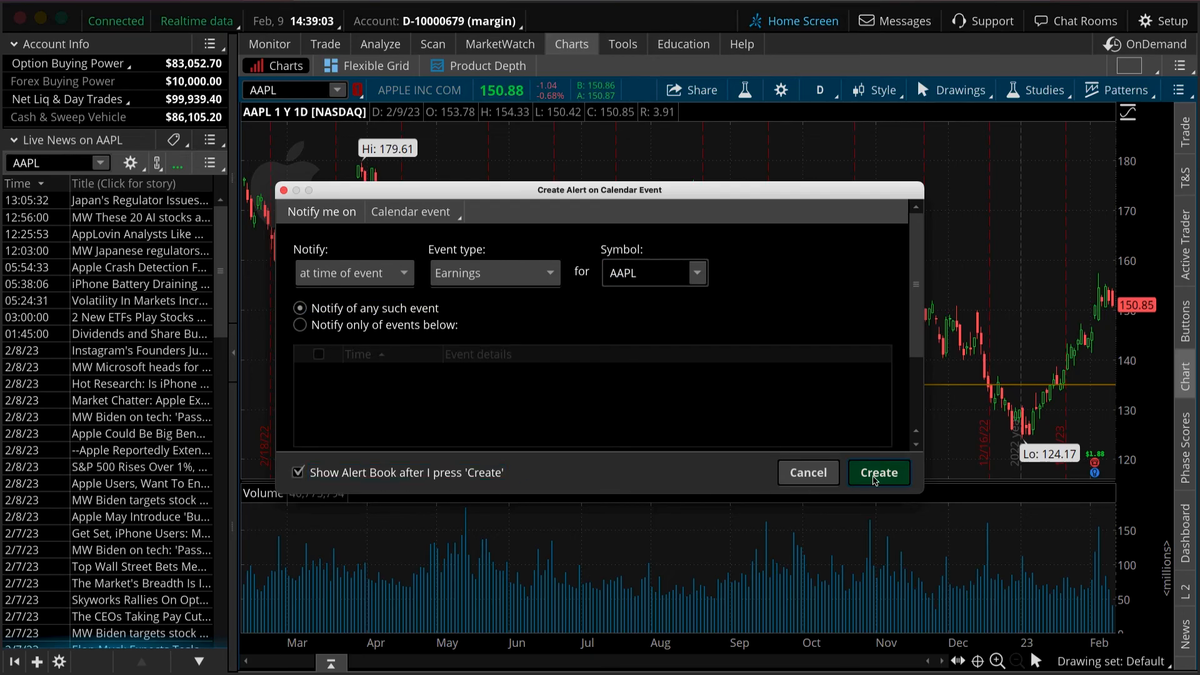
{"action": "left_click", "coordinate": [879, 472]}
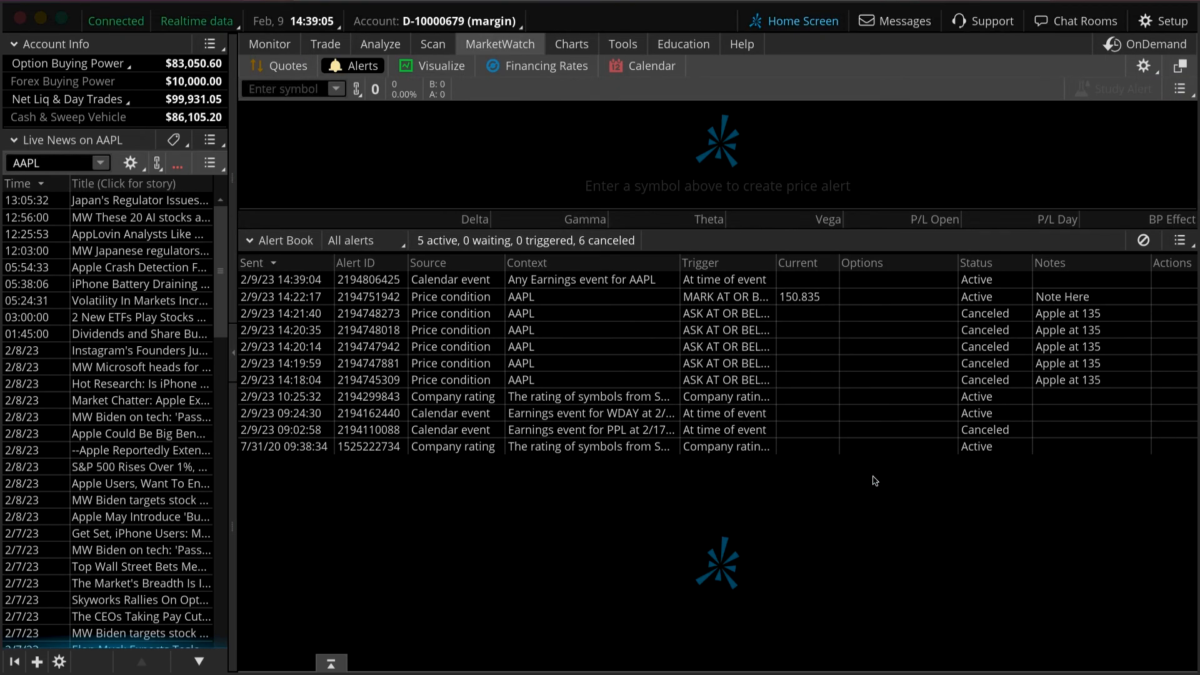